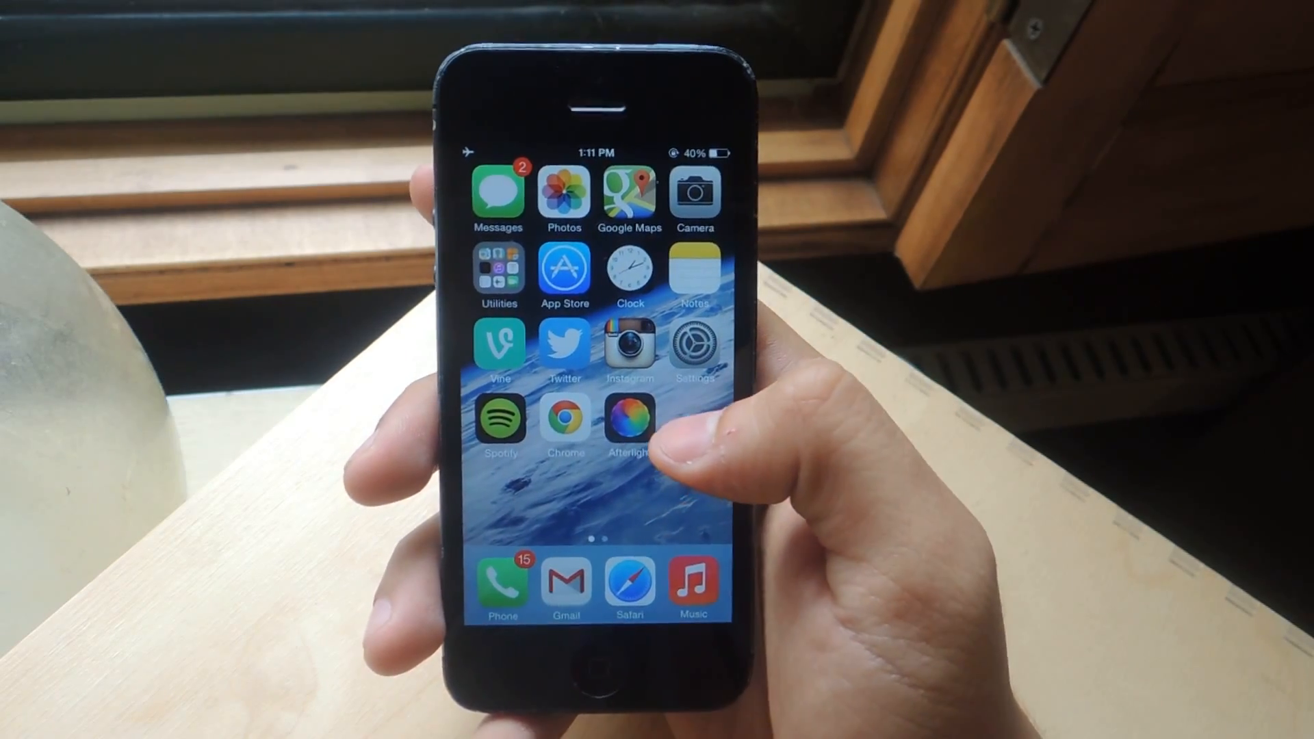
View a Messages conversation, then return to the home screen.
{"action": "left_click", "coordinate": [501, 582]}
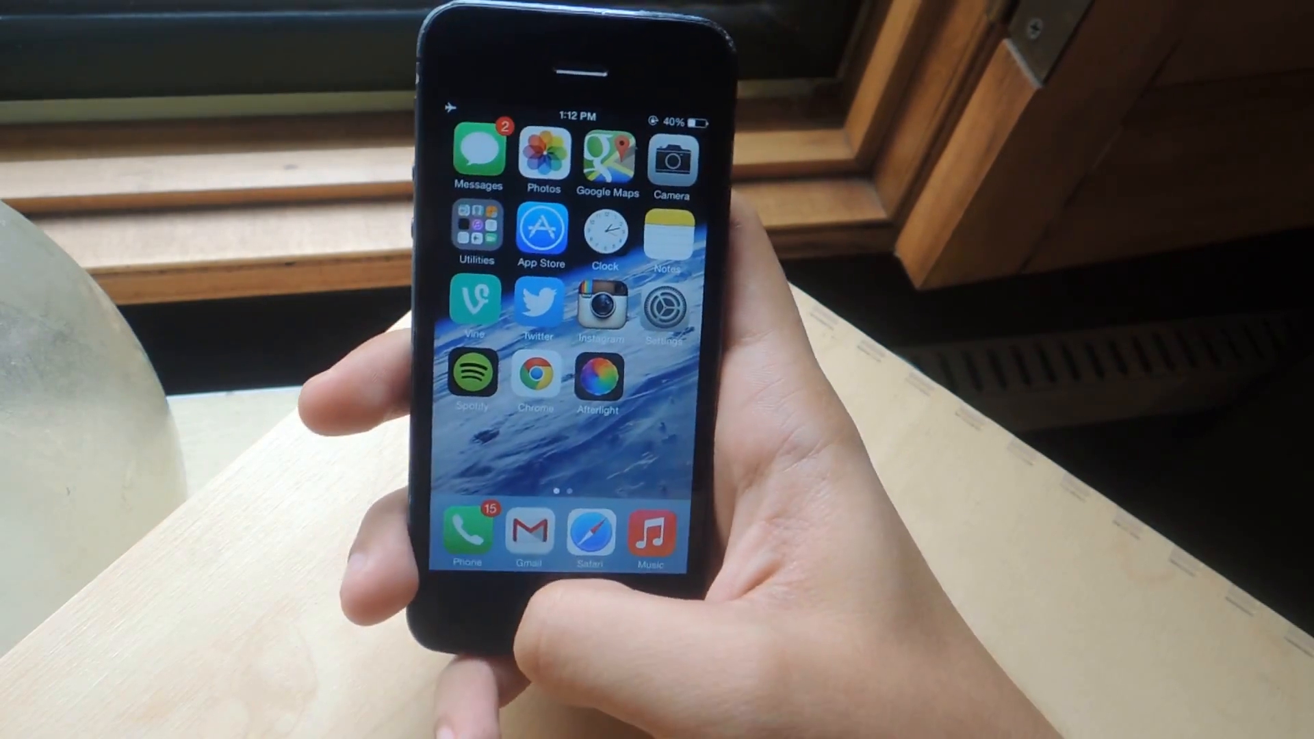
{"action": "left_click", "coordinate": [476, 154]}
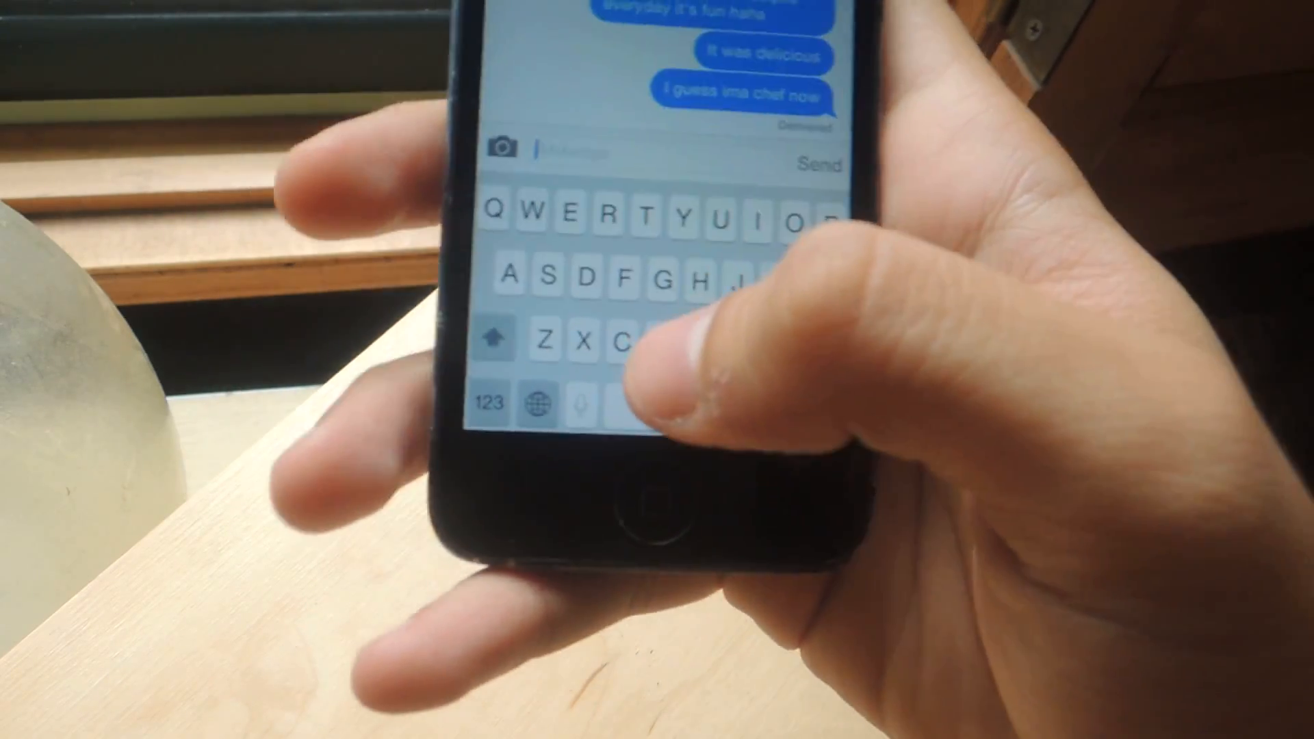
{"action": "key", "text": "home"}
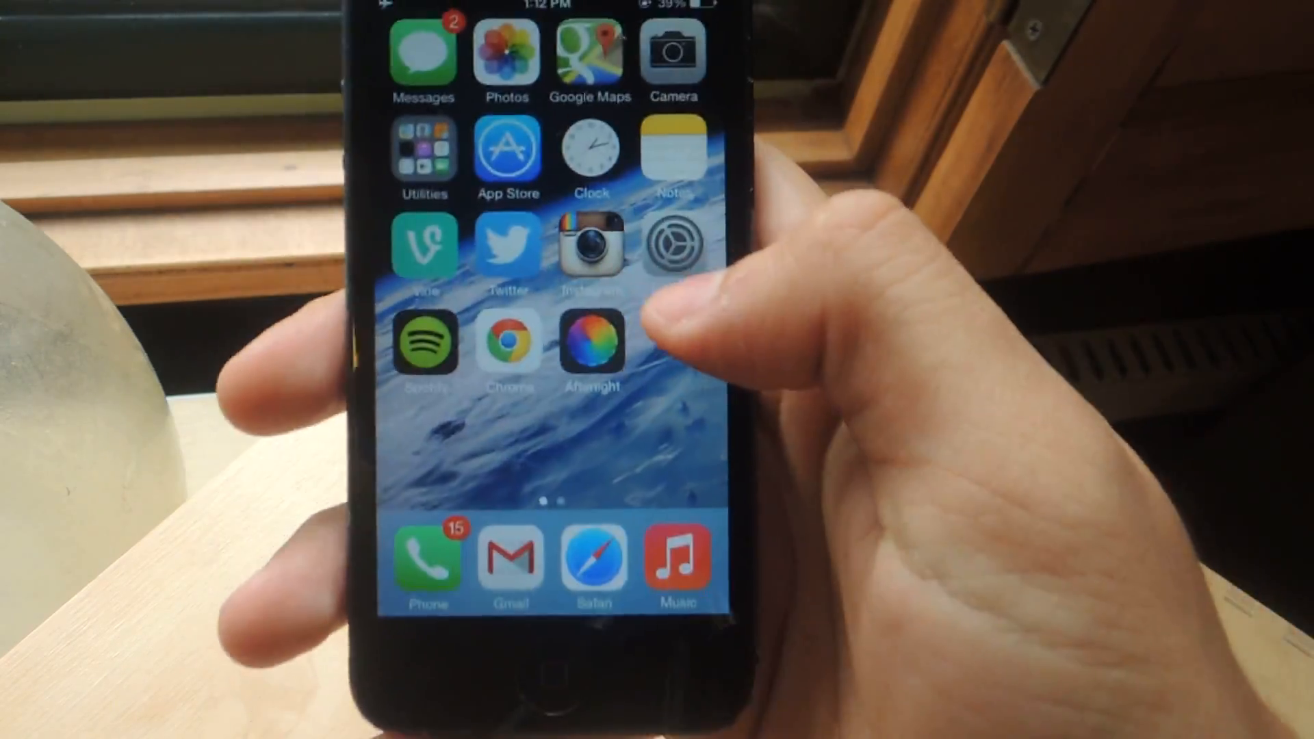
In Settings > Wallpapers & Brightness, preview the lock-screen wallpaper and toggle its Motion effect.
{"action": "left_click", "coordinate": [674, 245]}
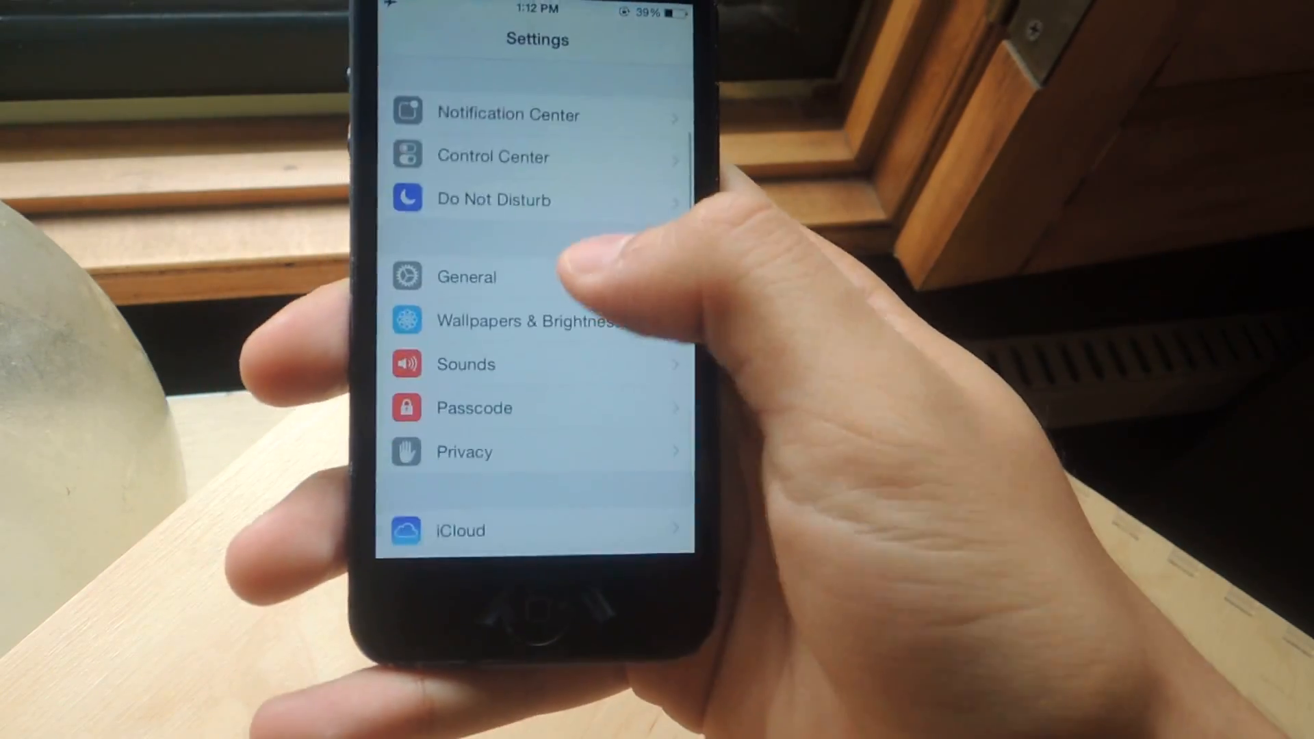
{"action": "left_click", "coordinate": [528, 320]}
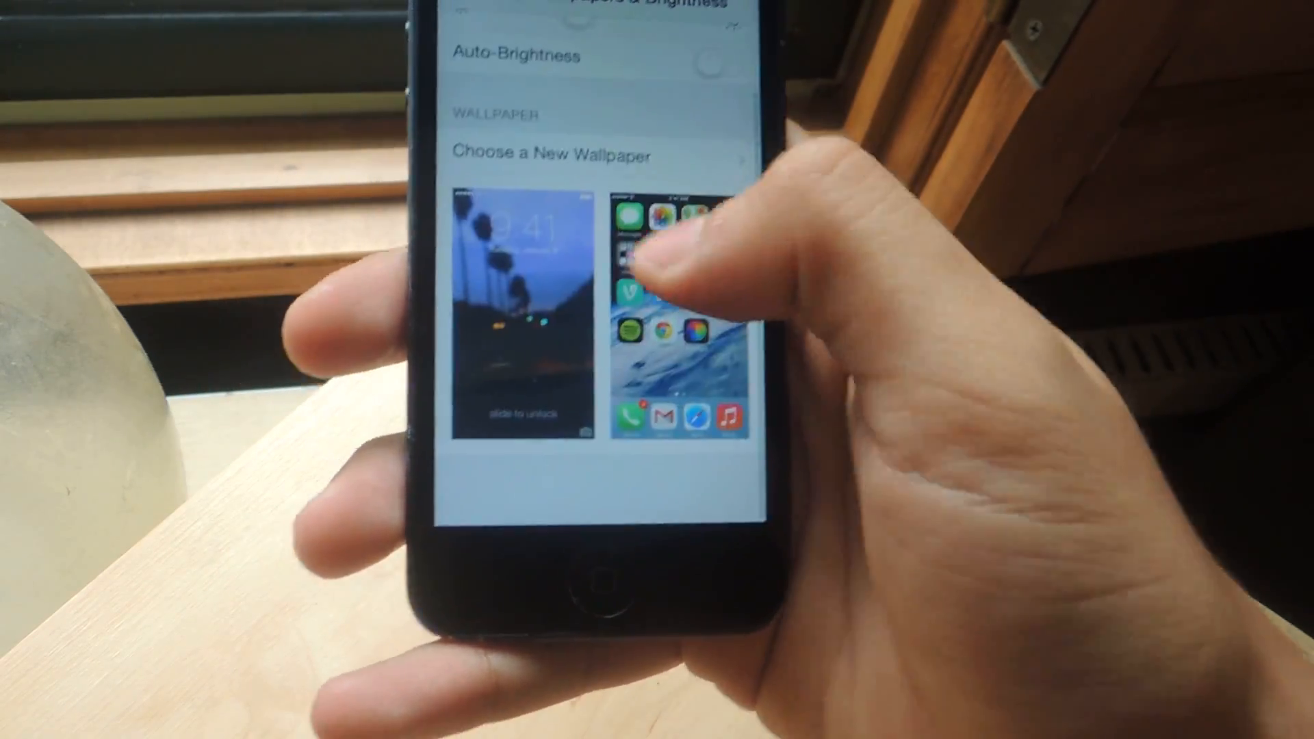
{"action": "left_click", "coordinate": [520, 319]}
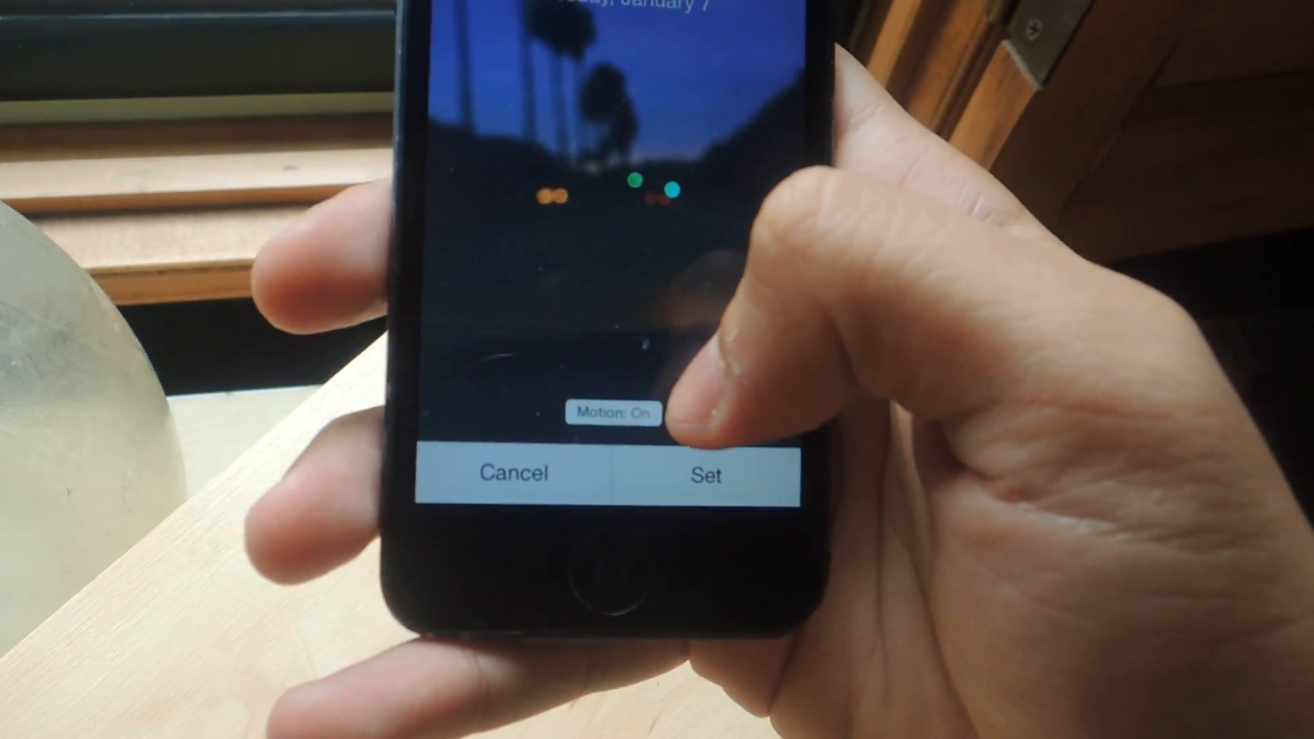
{"action": "left_click", "coordinate": [612, 414]}
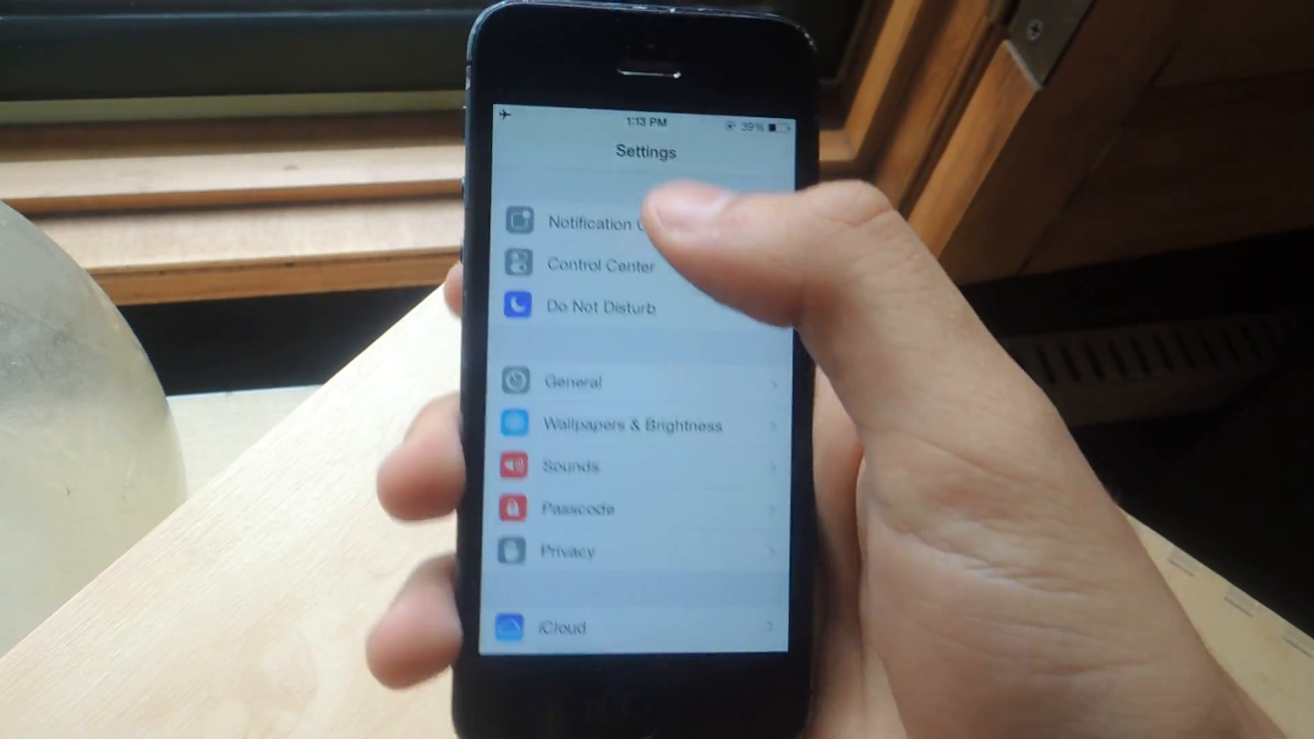
Go to General > Accessibility and show the Increase Contrast options.
{"action": "left_click", "coordinate": [570, 382]}
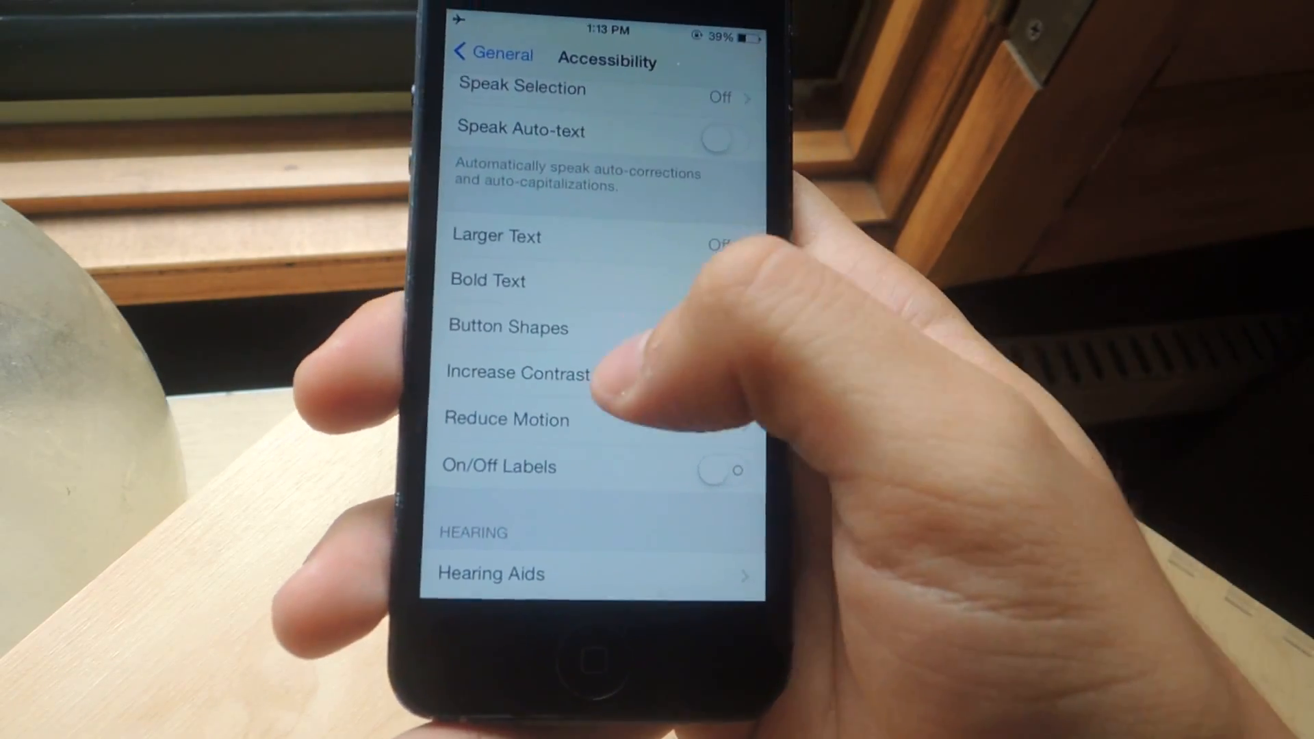
{"action": "left_click", "coordinate": [516, 372]}
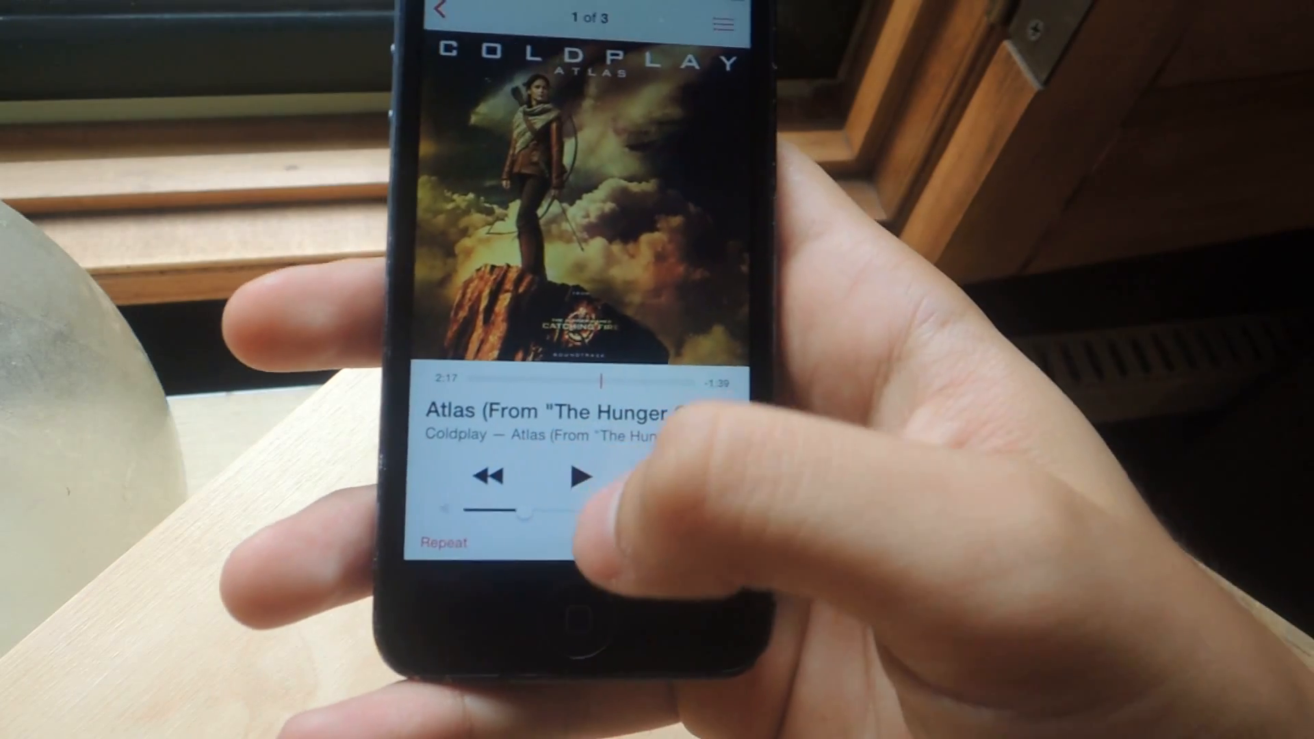
Set playback of Coldplay's "Atlas" to Repeat Song.
{"action": "left_click", "coordinate": [443, 542]}
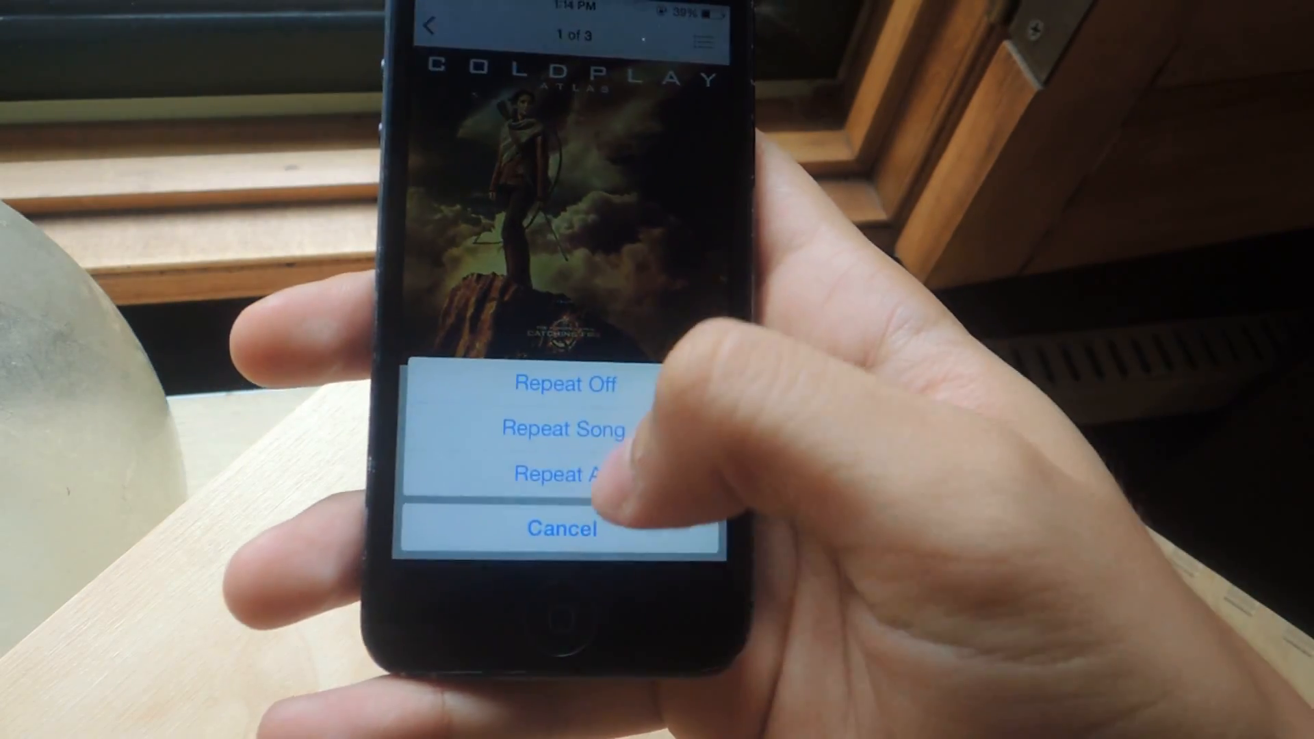
{"action": "left_click", "coordinate": [563, 428]}
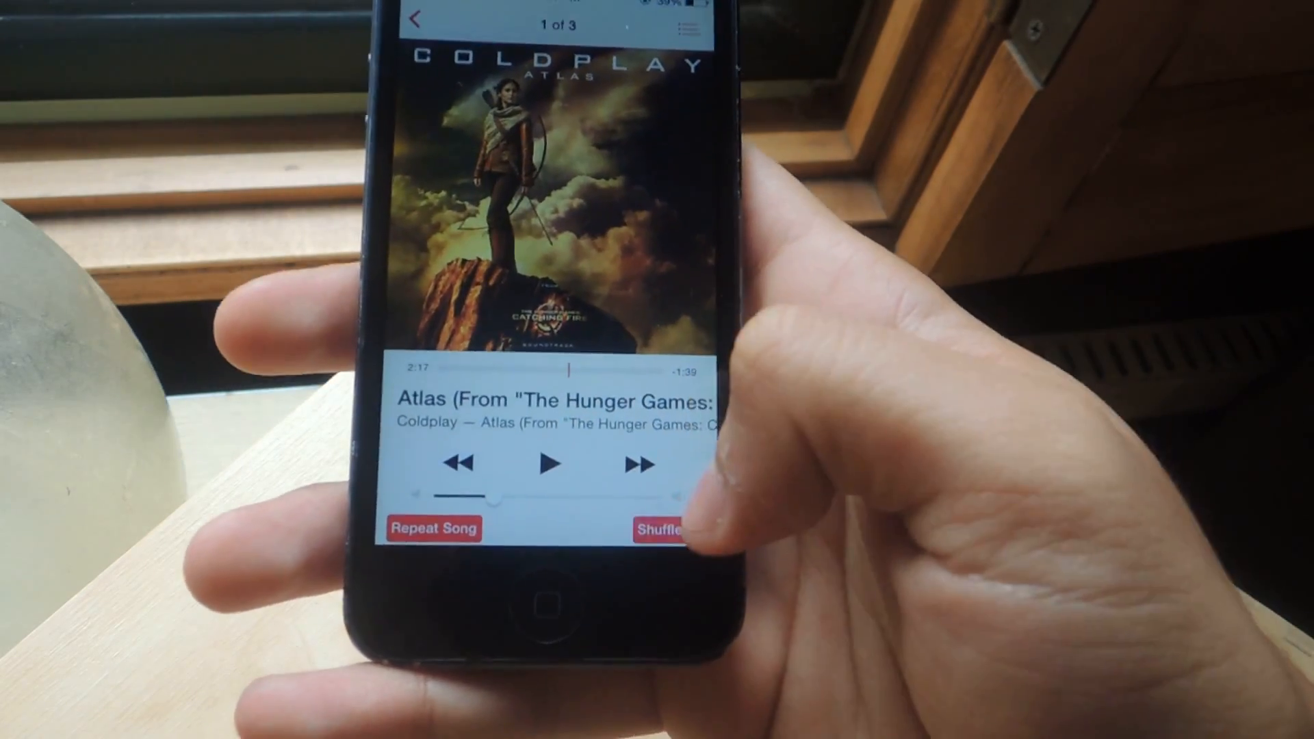